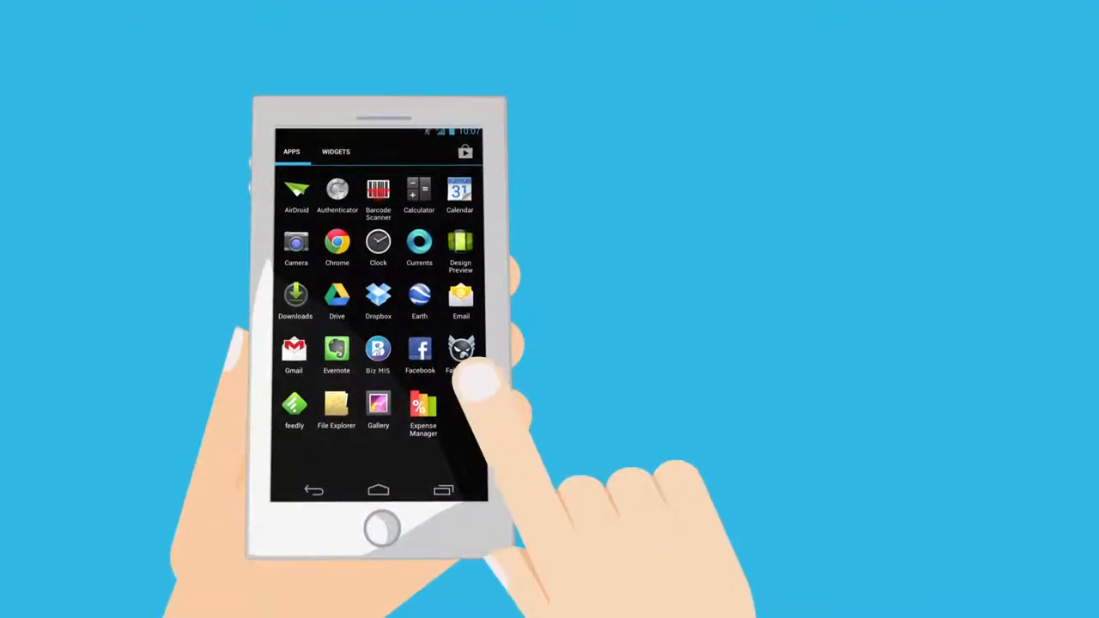
Step: Launch Biz MIS from the app drawer to reach its sales, purchases and balances dashboard
{"action": "left_click", "coordinate": [378, 352]}
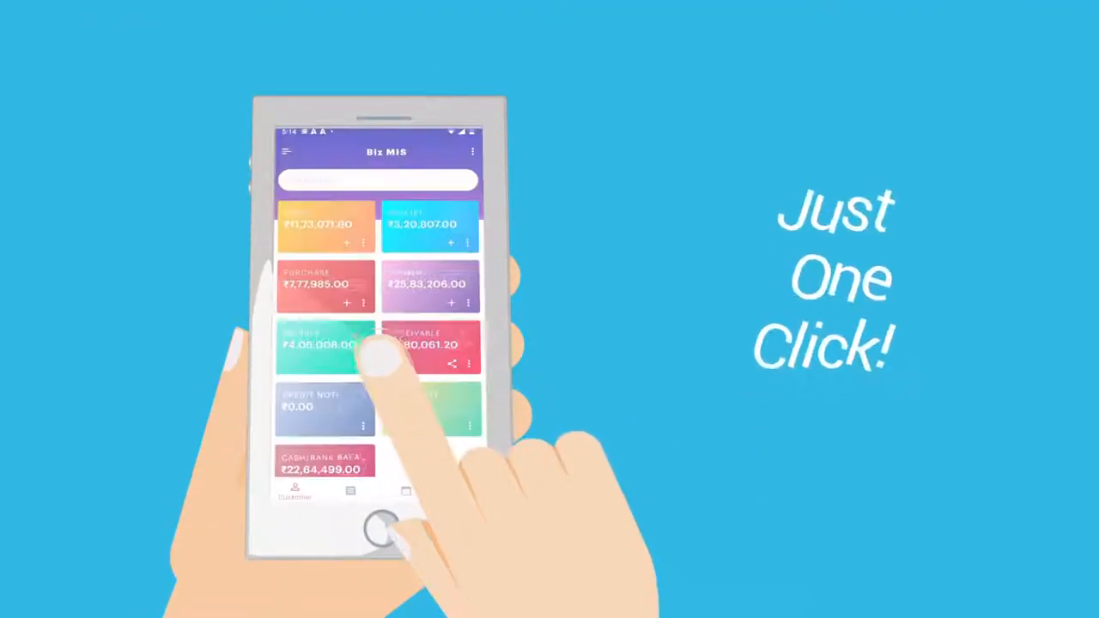